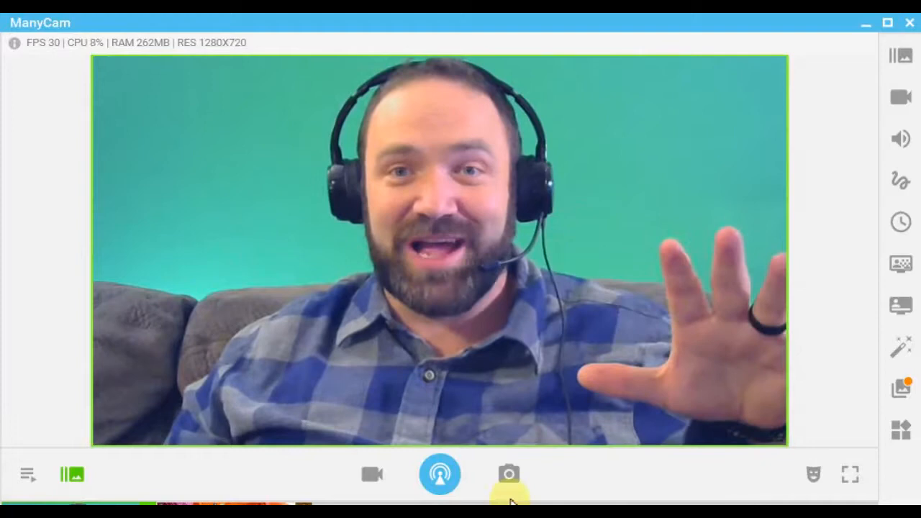
Show the Chroma Key settings panel beside the live green-screen webcam feed.
left_click(901, 267)
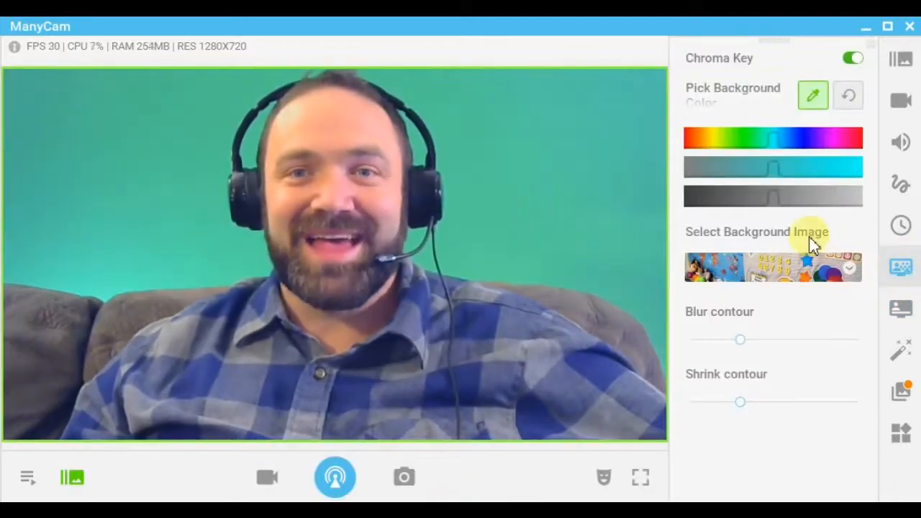
Sample the green backdrop as the key colour so it disappears behind the person.
left_click(849, 268)
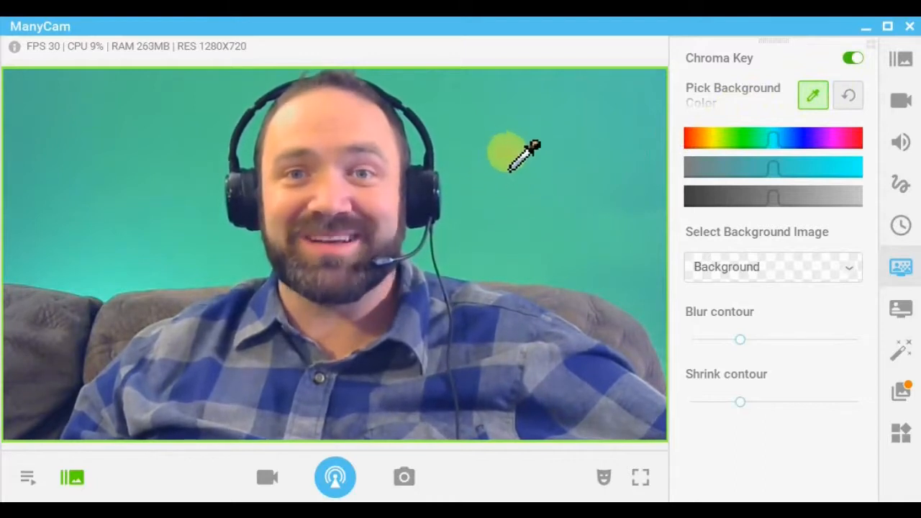
left_click(101, 288)
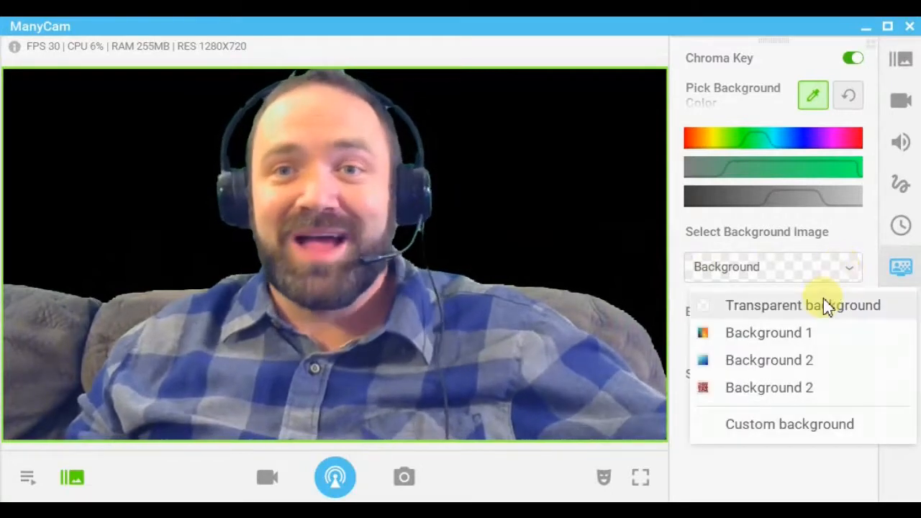
Try Background 1 and Background 2, ending with the red patterned carpet behind the person.
left_click(768, 332)
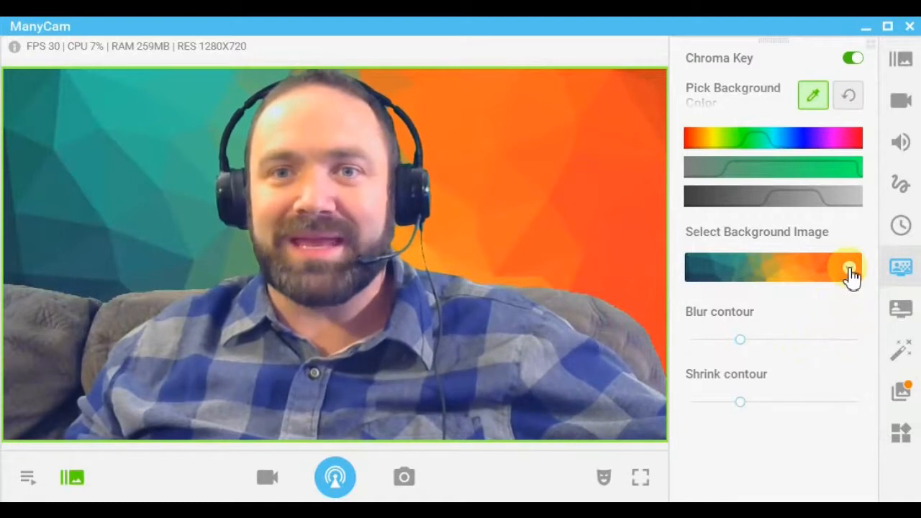
left_click(849, 268)
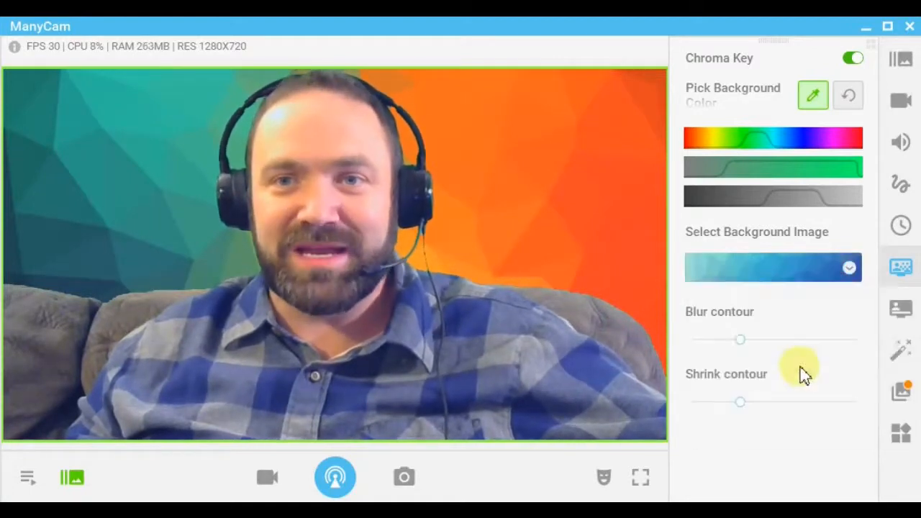
left_click(849, 267)
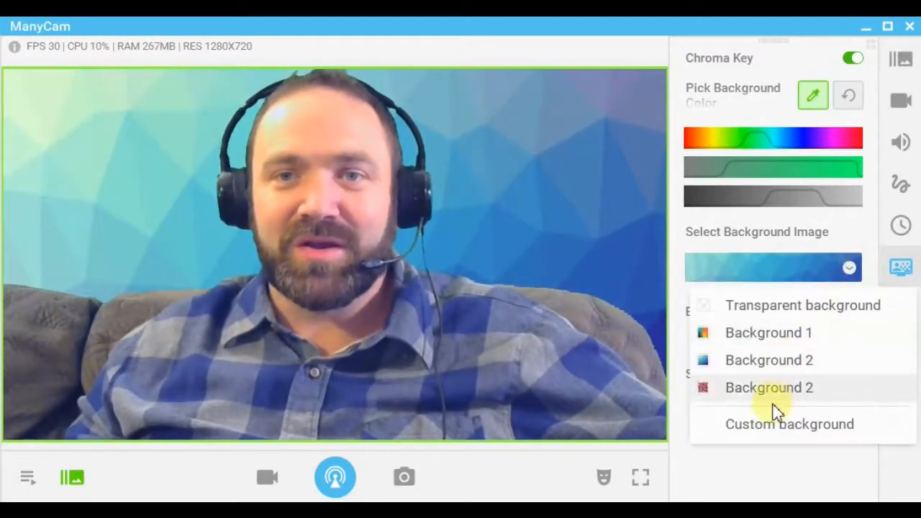
left_click(768, 387)
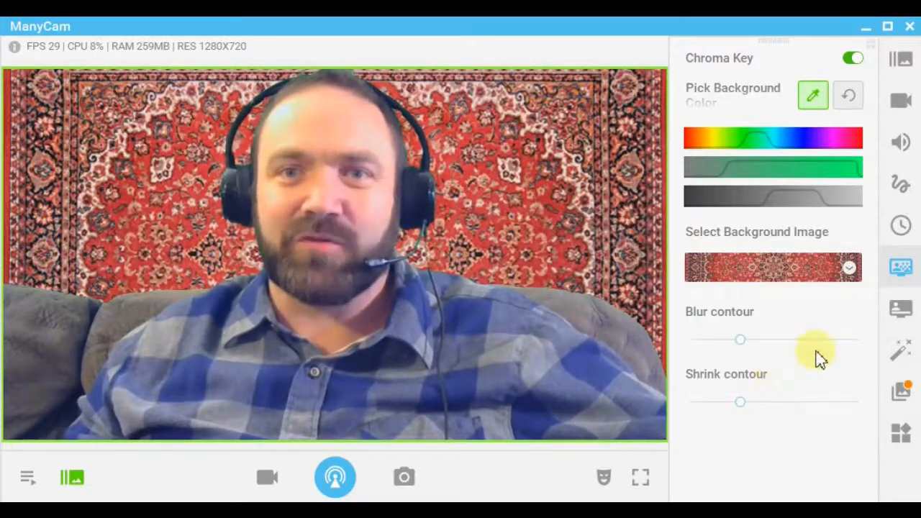
left_click(847, 267)
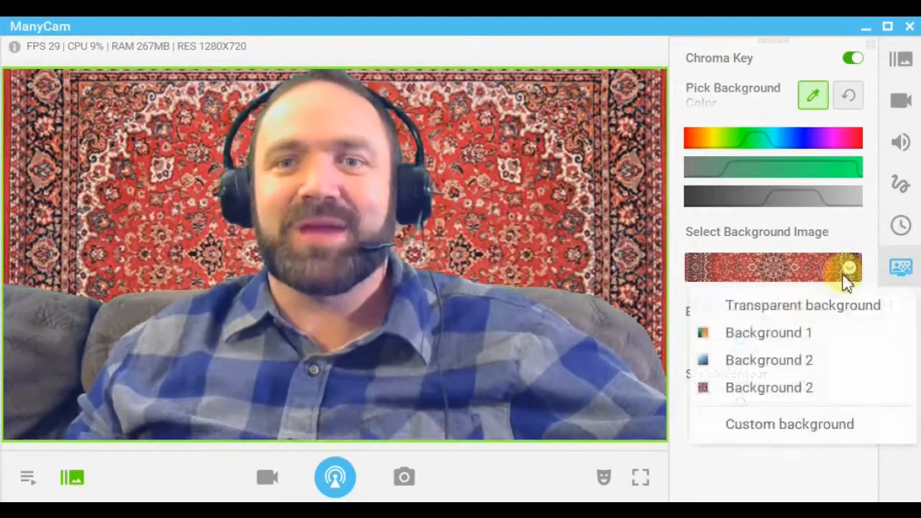
Load the custom photo InkedIMG_9856 (1)_LI from the computer as the background.
left_click(788, 424)
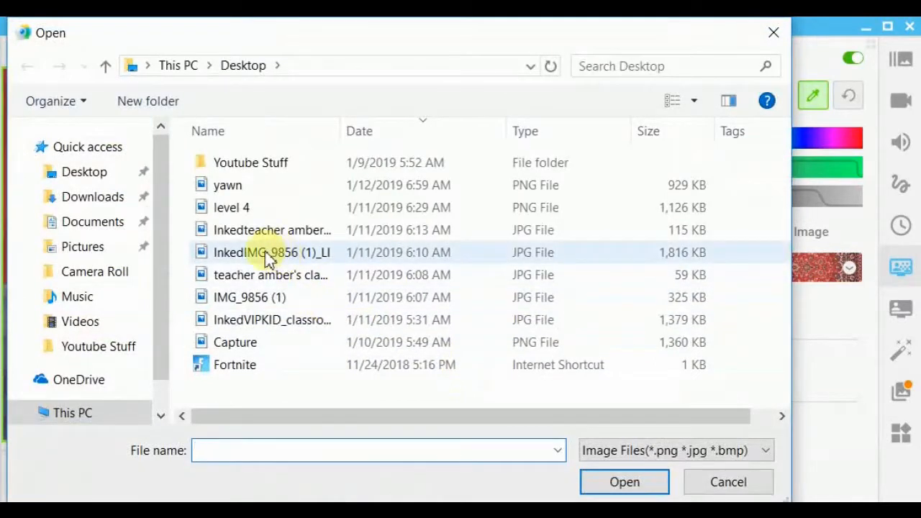
mouse_move(270, 253)
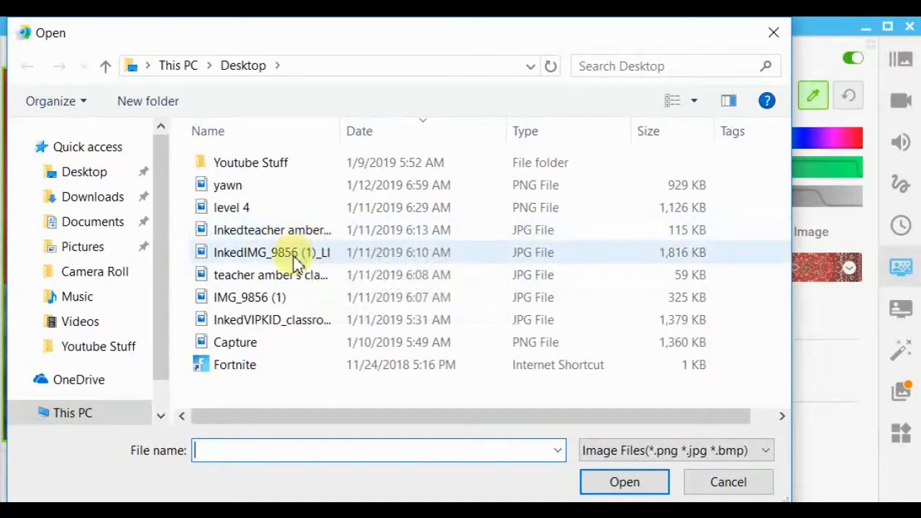
left_click(270, 252)
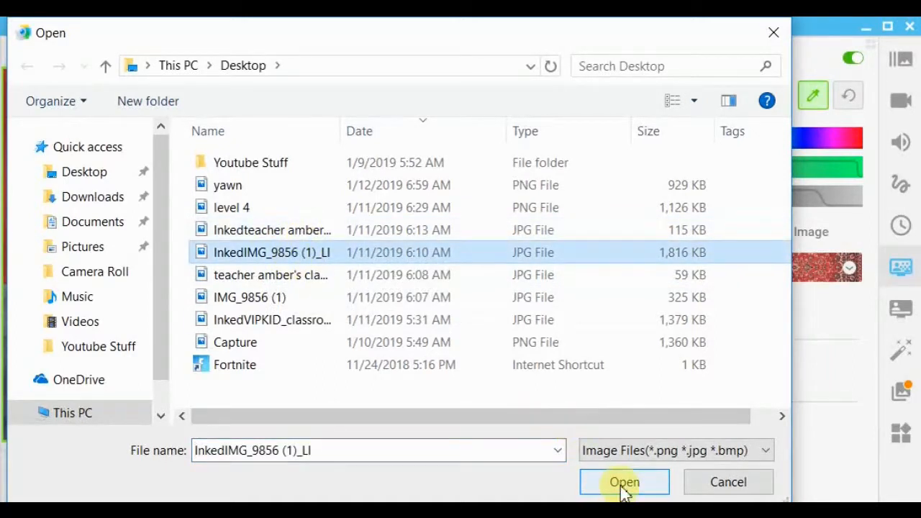
left_click(624, 481)
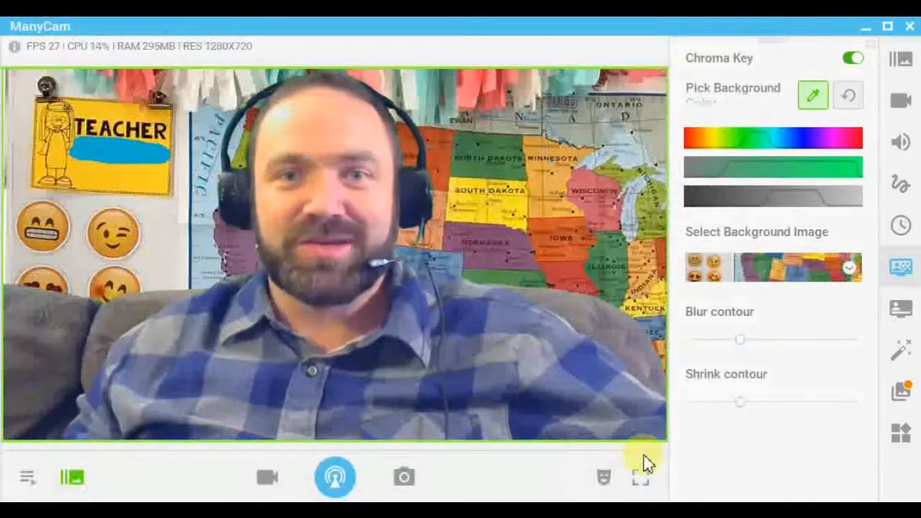
mouse_move(809, 302)
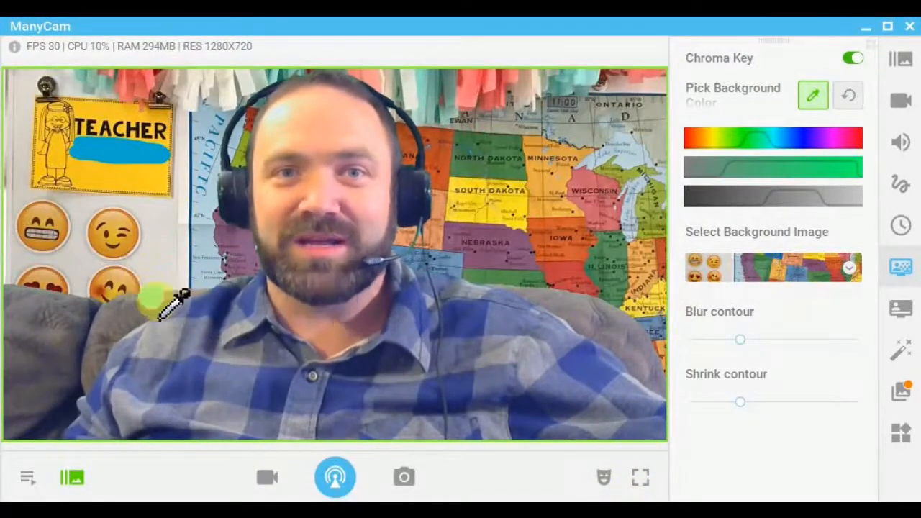
mouse_move(803, 305)
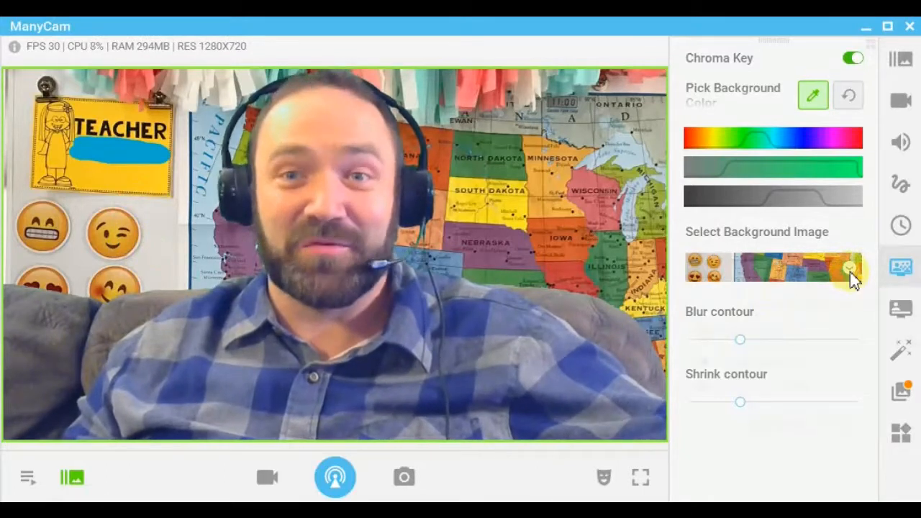
Replace it with the InkedVIPKID_classroom_LI image as the background.
left_click(847, 268)
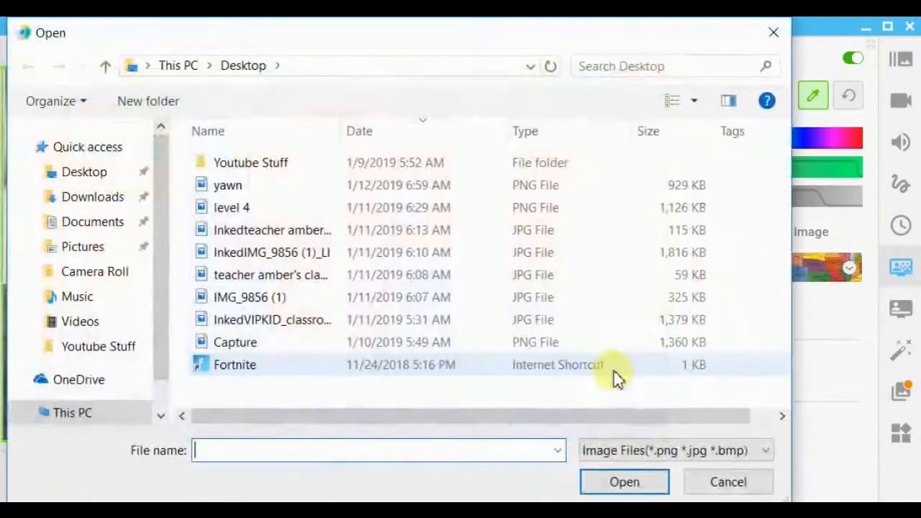
left_click(272, 320)
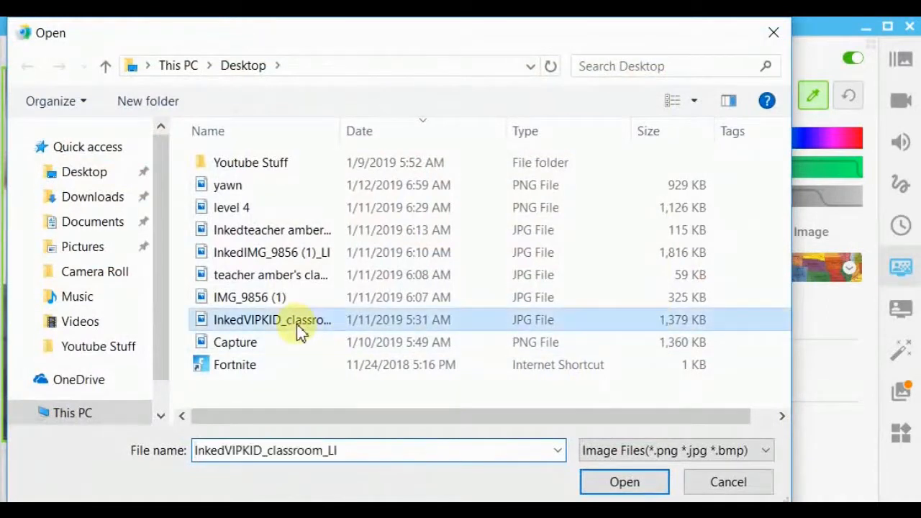
left_click(625, 482)
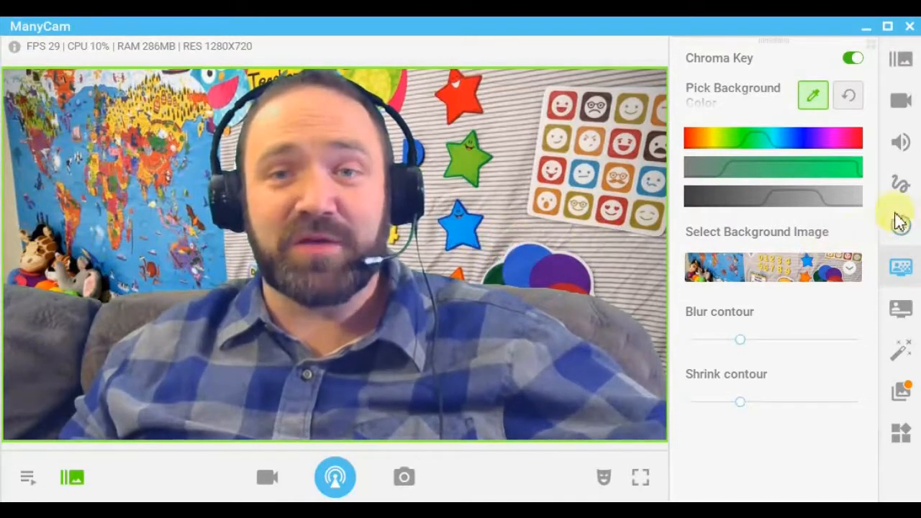
Set the camera feed's Zoom to 120% and return to the chroma key options.
left_click(901, 101)
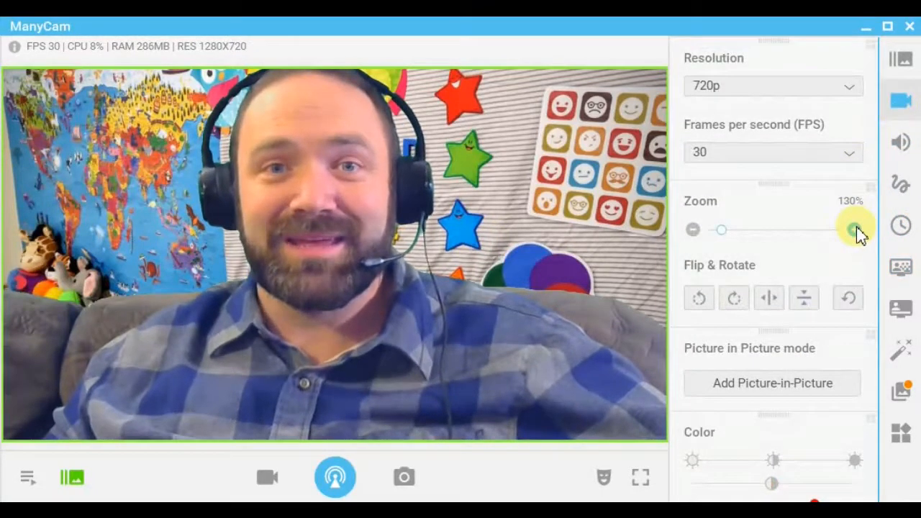
mouse_move(852, 229)
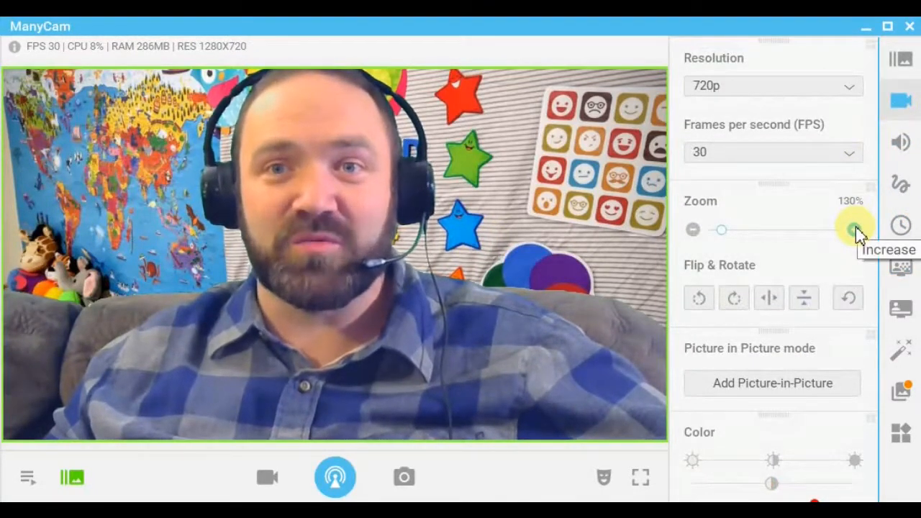
left_click(692, 231)
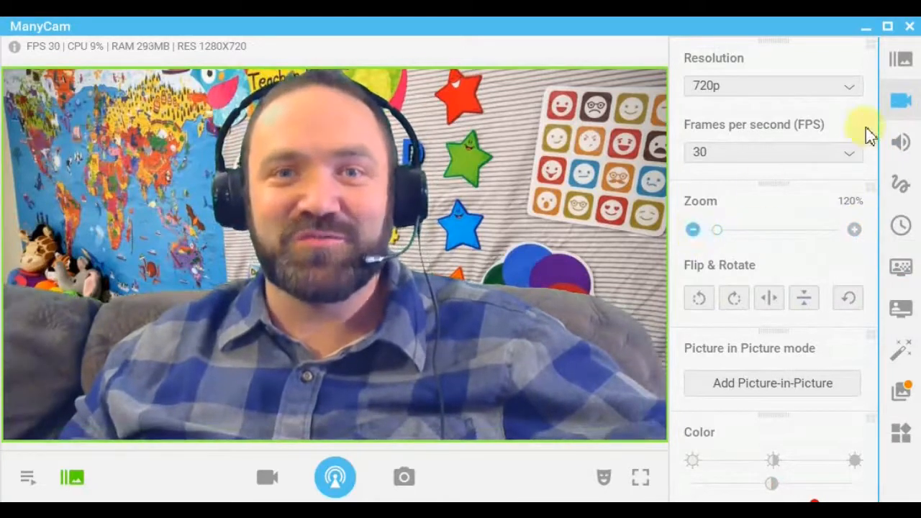
left_click(901, 267)
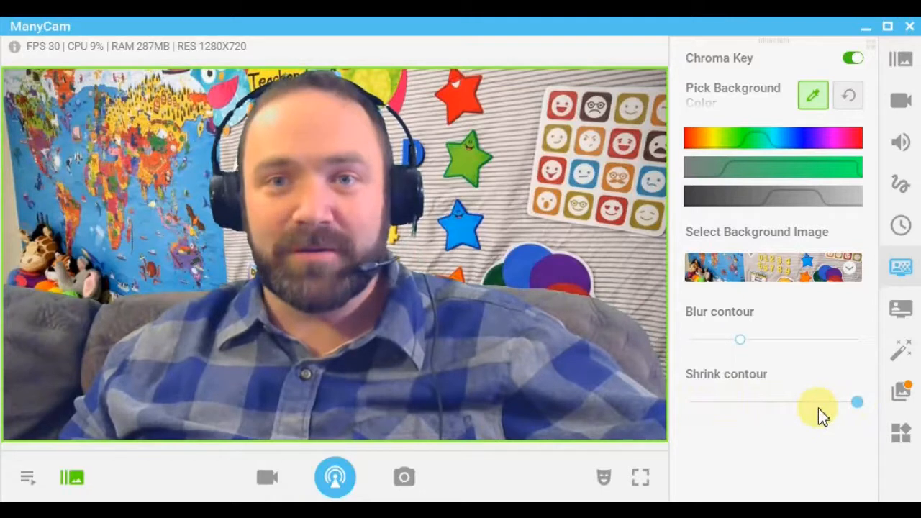
Bring the Shrink contour and Blur contour sliders down to low values for a clean cut-out.
left_click_drag(856, 401, 856, 402)
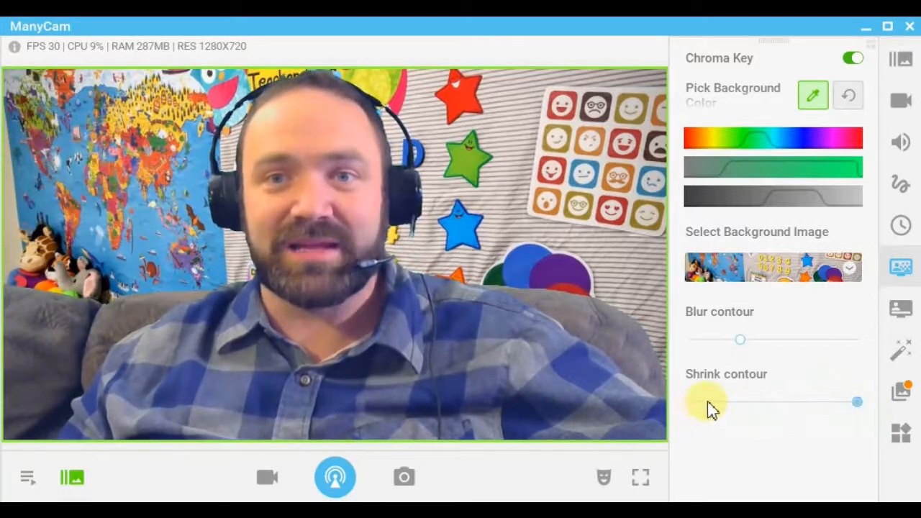
left_click_drag(856, 402, 723, 402)
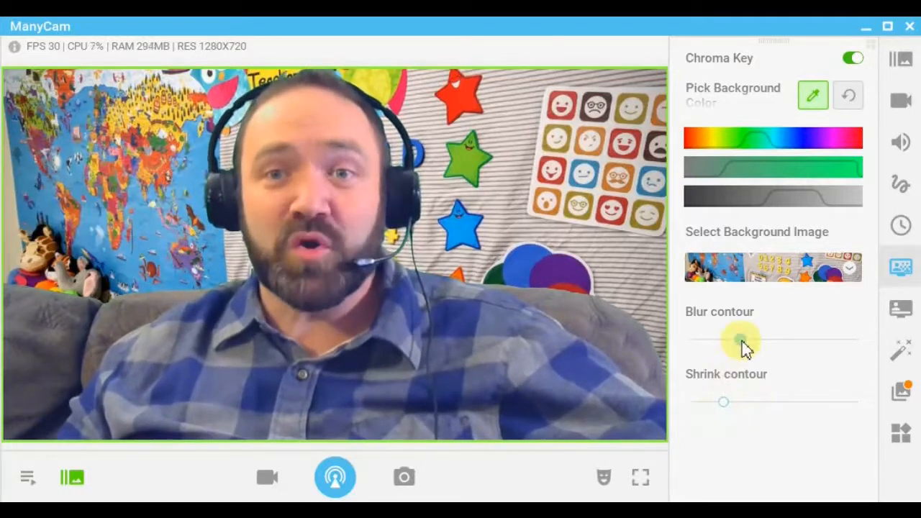
mouse_move(743, 347)
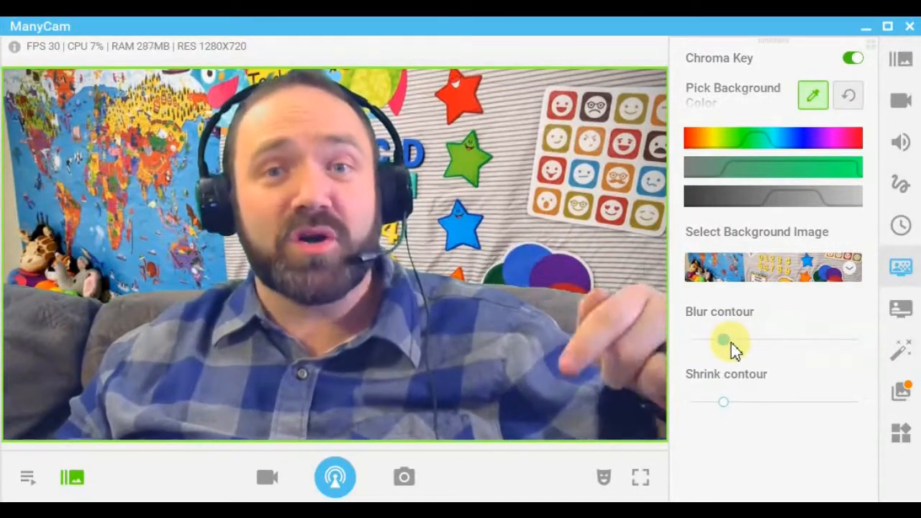
left_click_drag(727, 340, 723, 339)
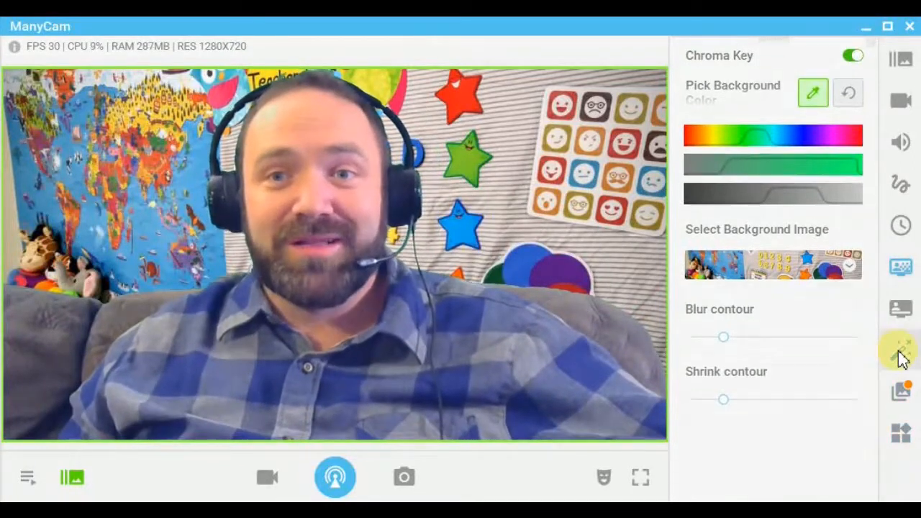
Try the angry face and cow head Face Accessories on the person and remove both.
left_click(901, 350)
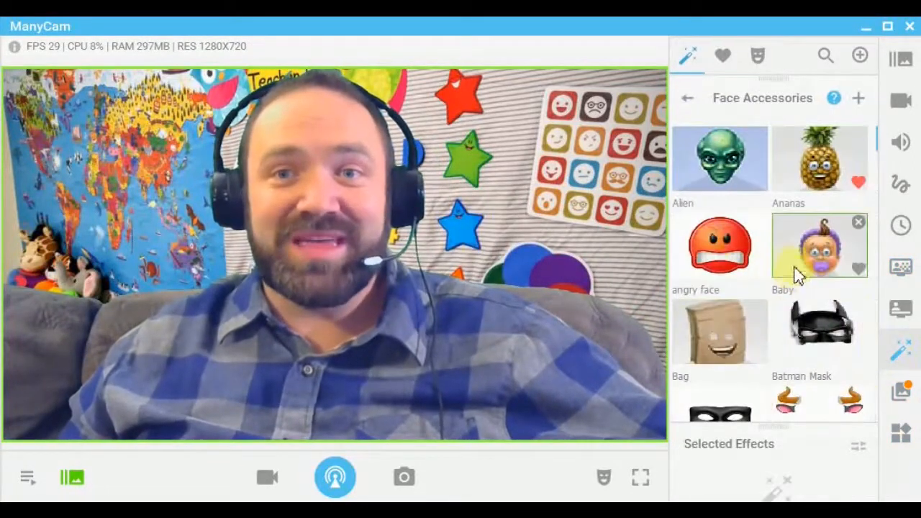
left_click(719, 245)
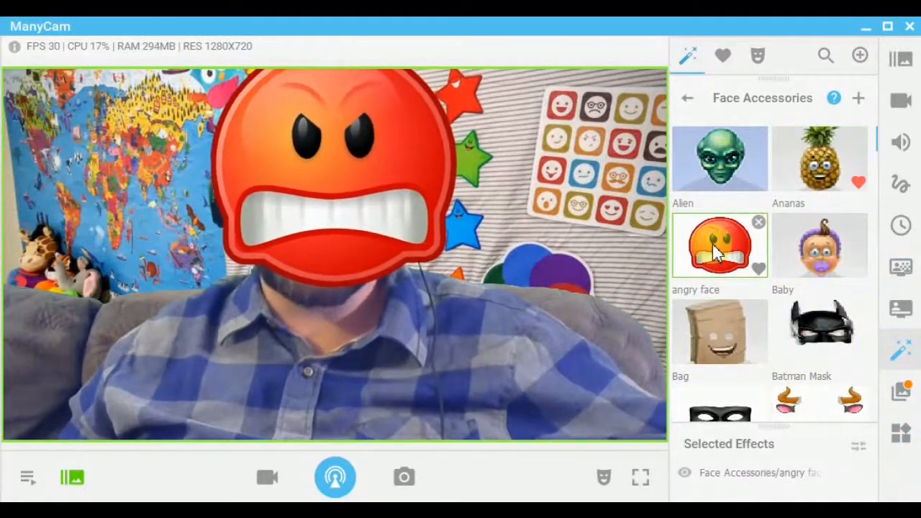
left_click(758, 221)
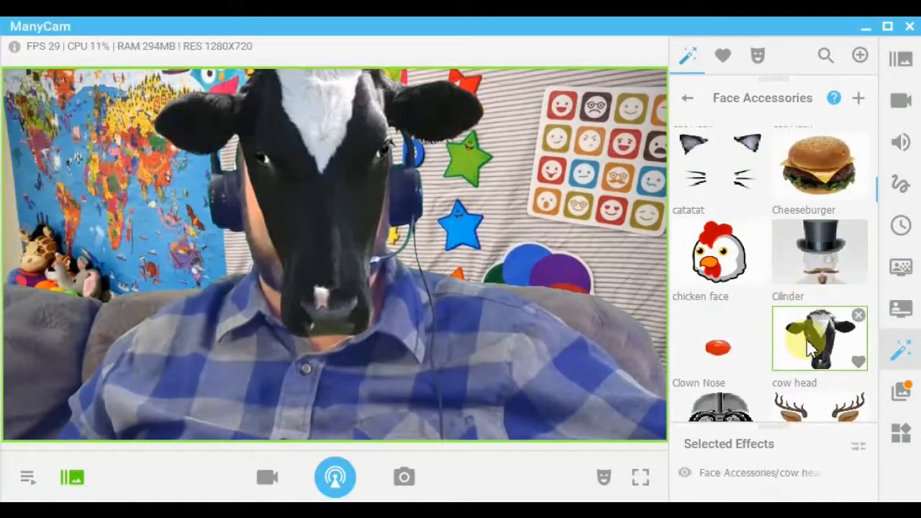
left_click(858, 313)
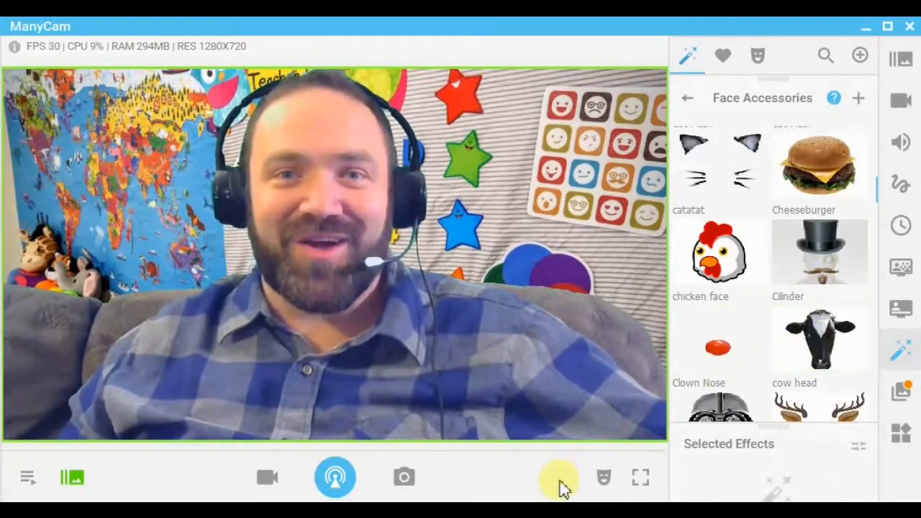